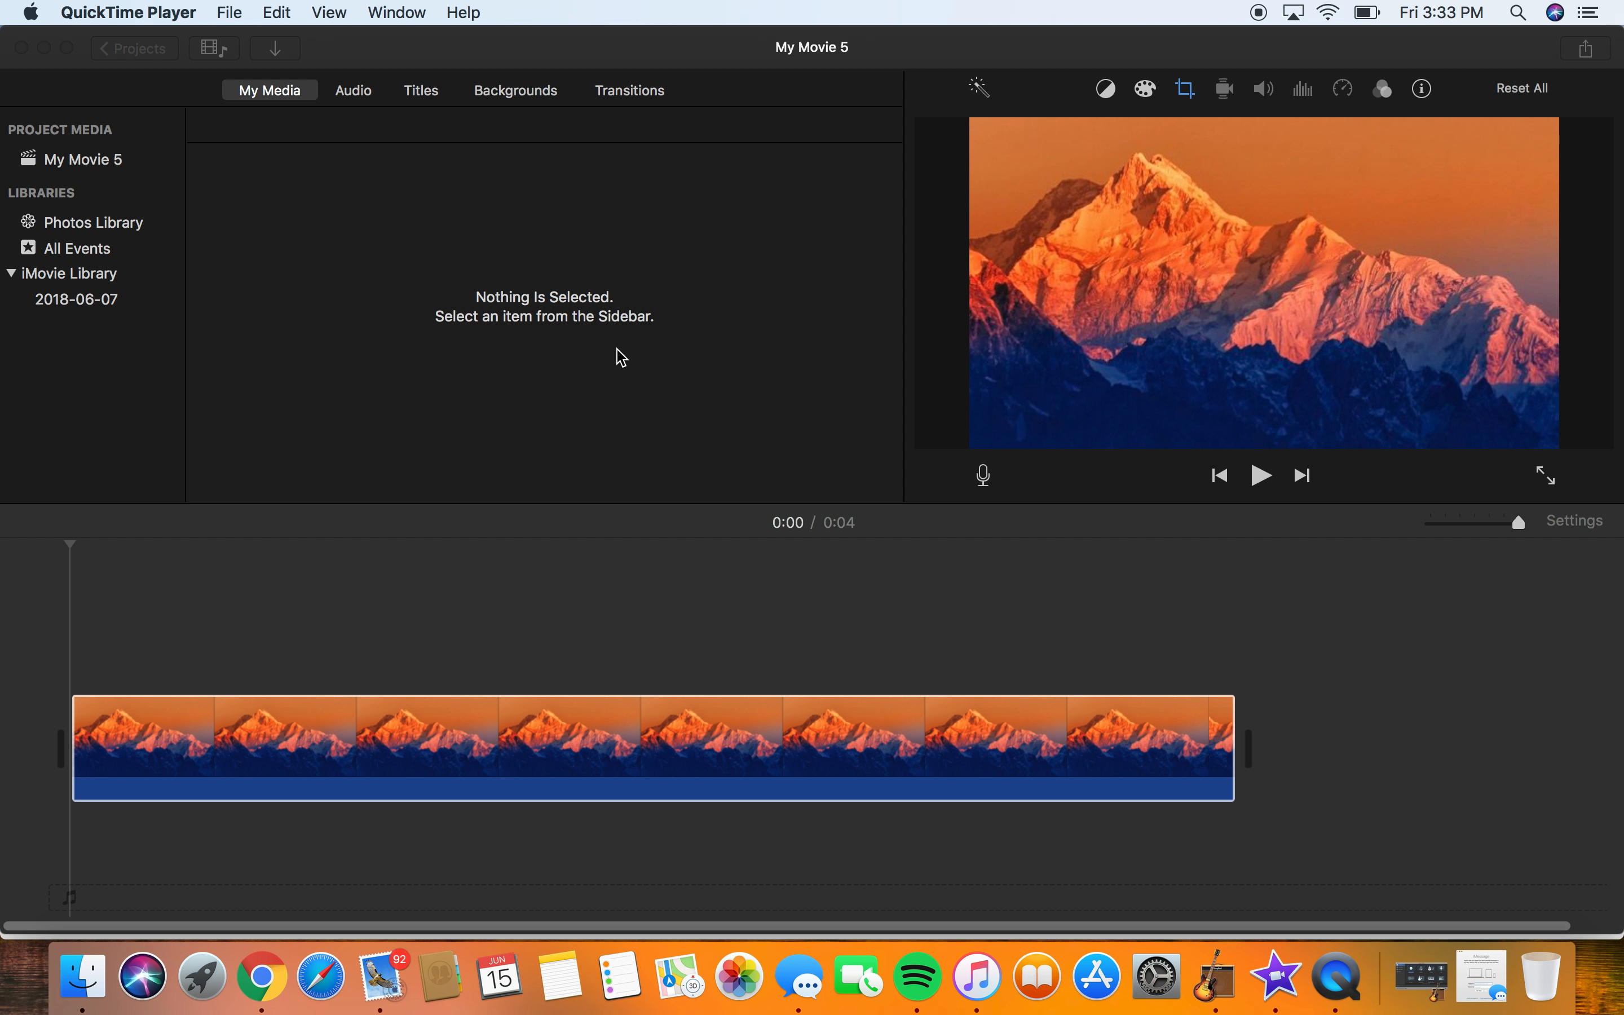
mouse_move(1263, 523)
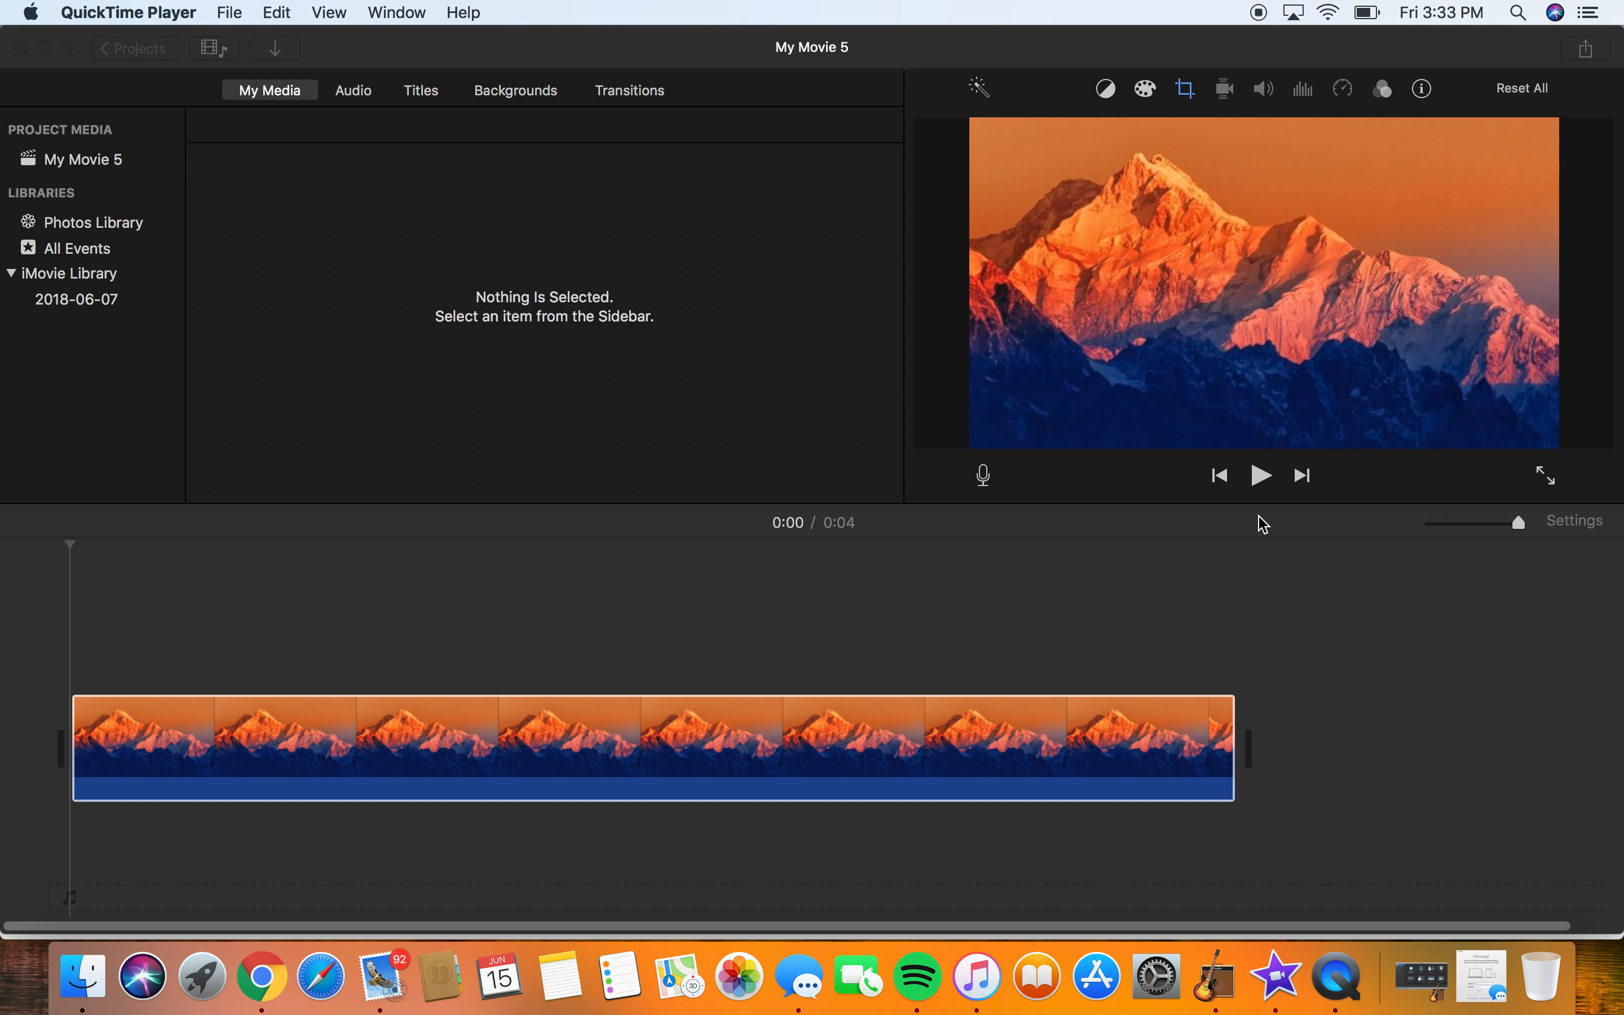
mouse_move(811, 614)
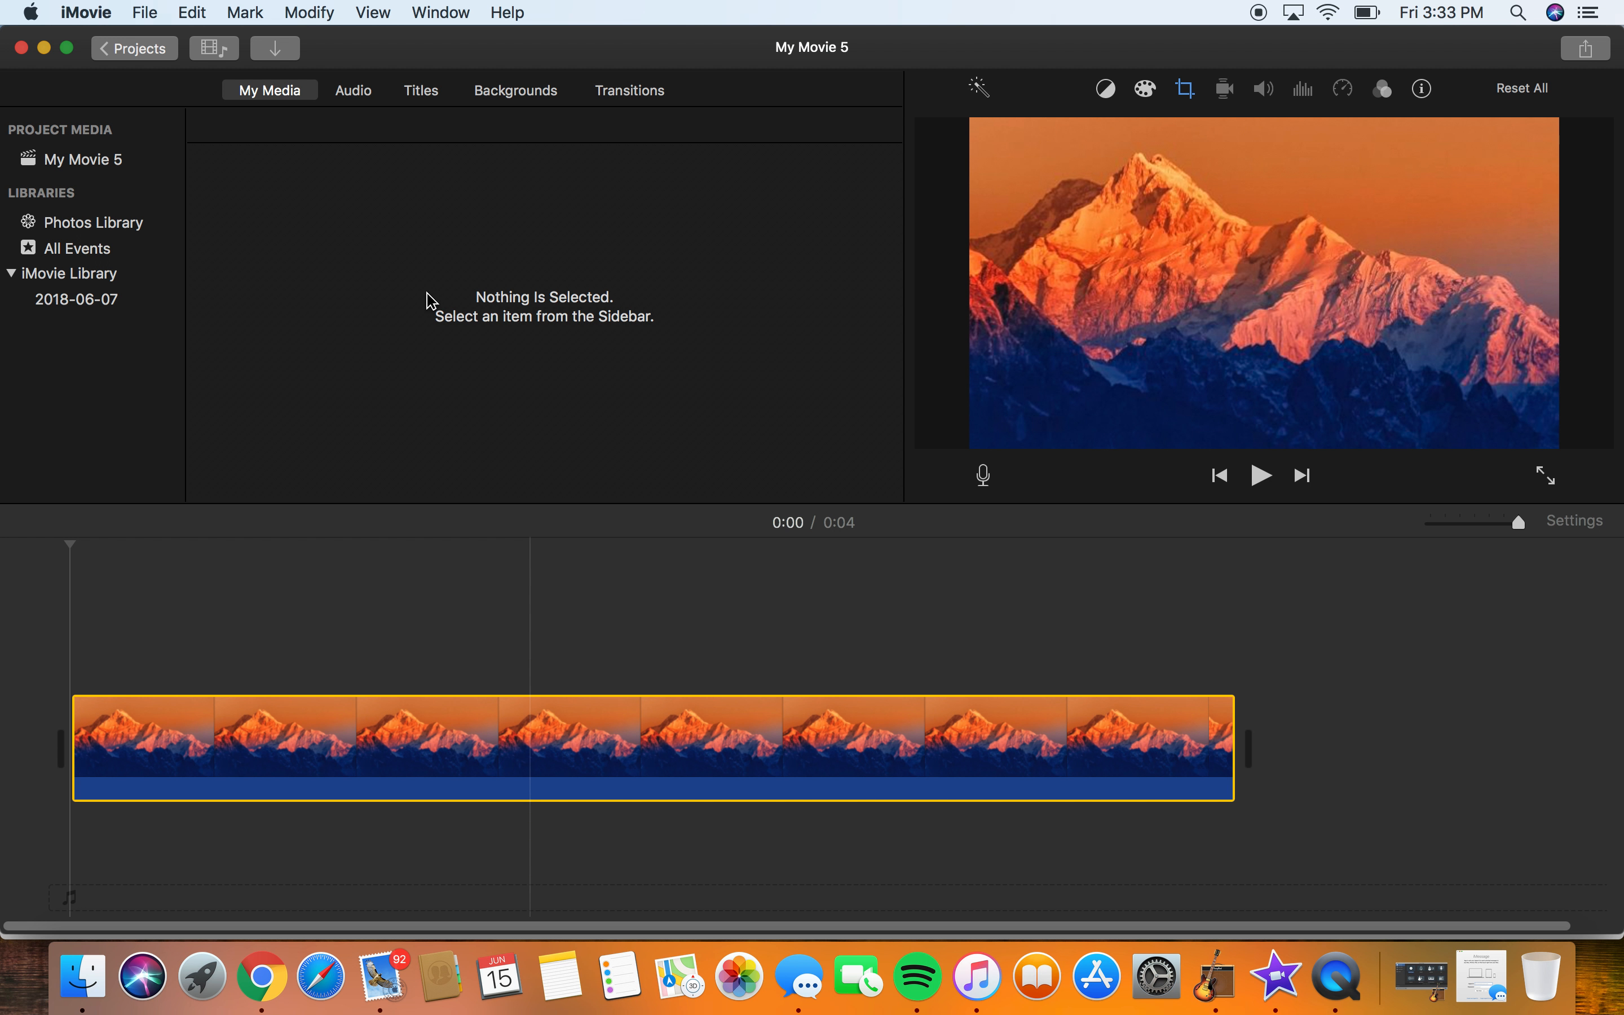
mouse_move(490, 223)
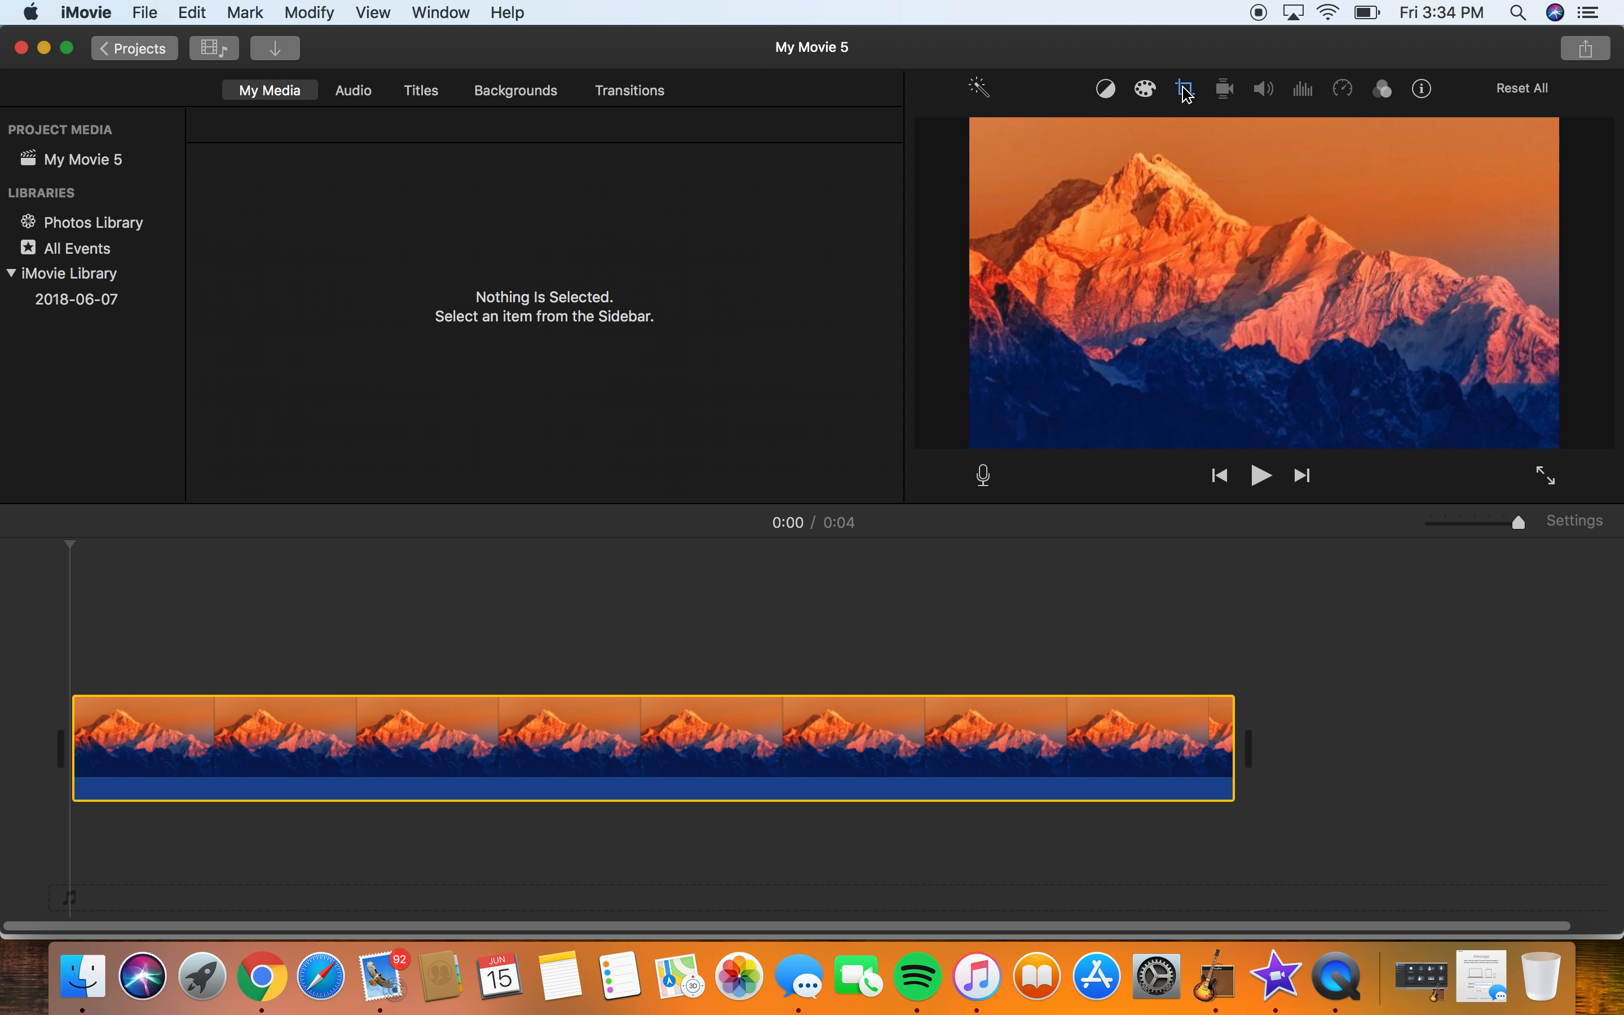
mouse_move(1184, 89)
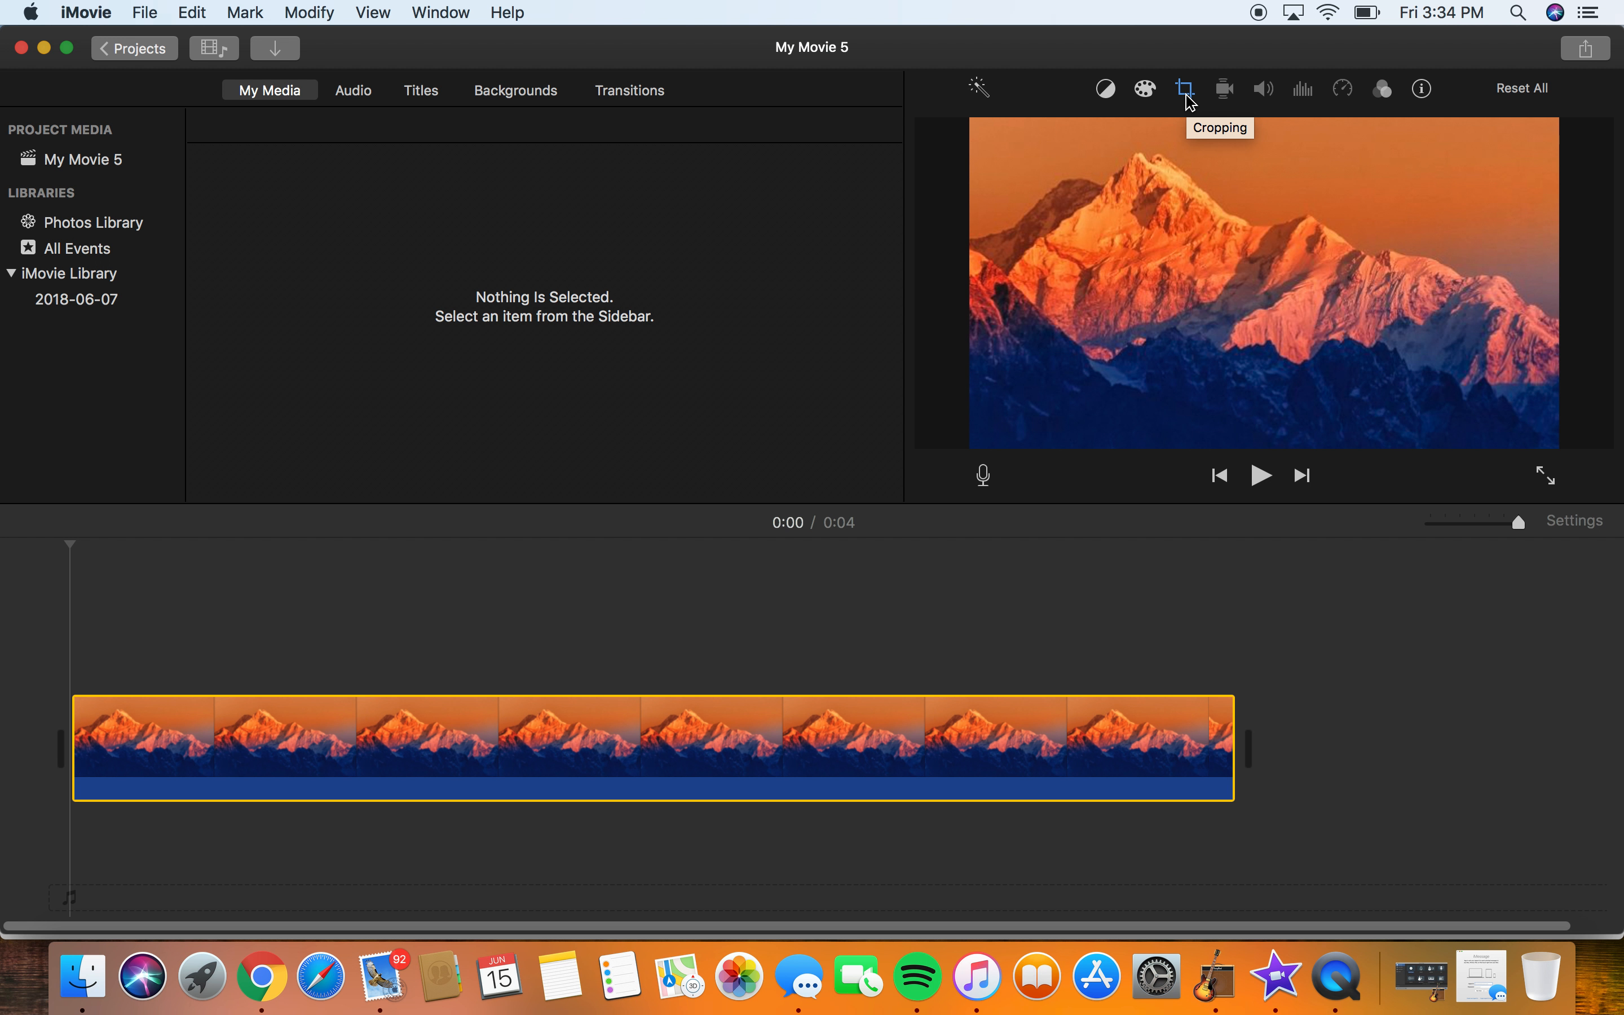
Rotate the mountain photo clip 180° via the Cropping rotate buttons, apply it, and play it back.
left_click(1185, 88)
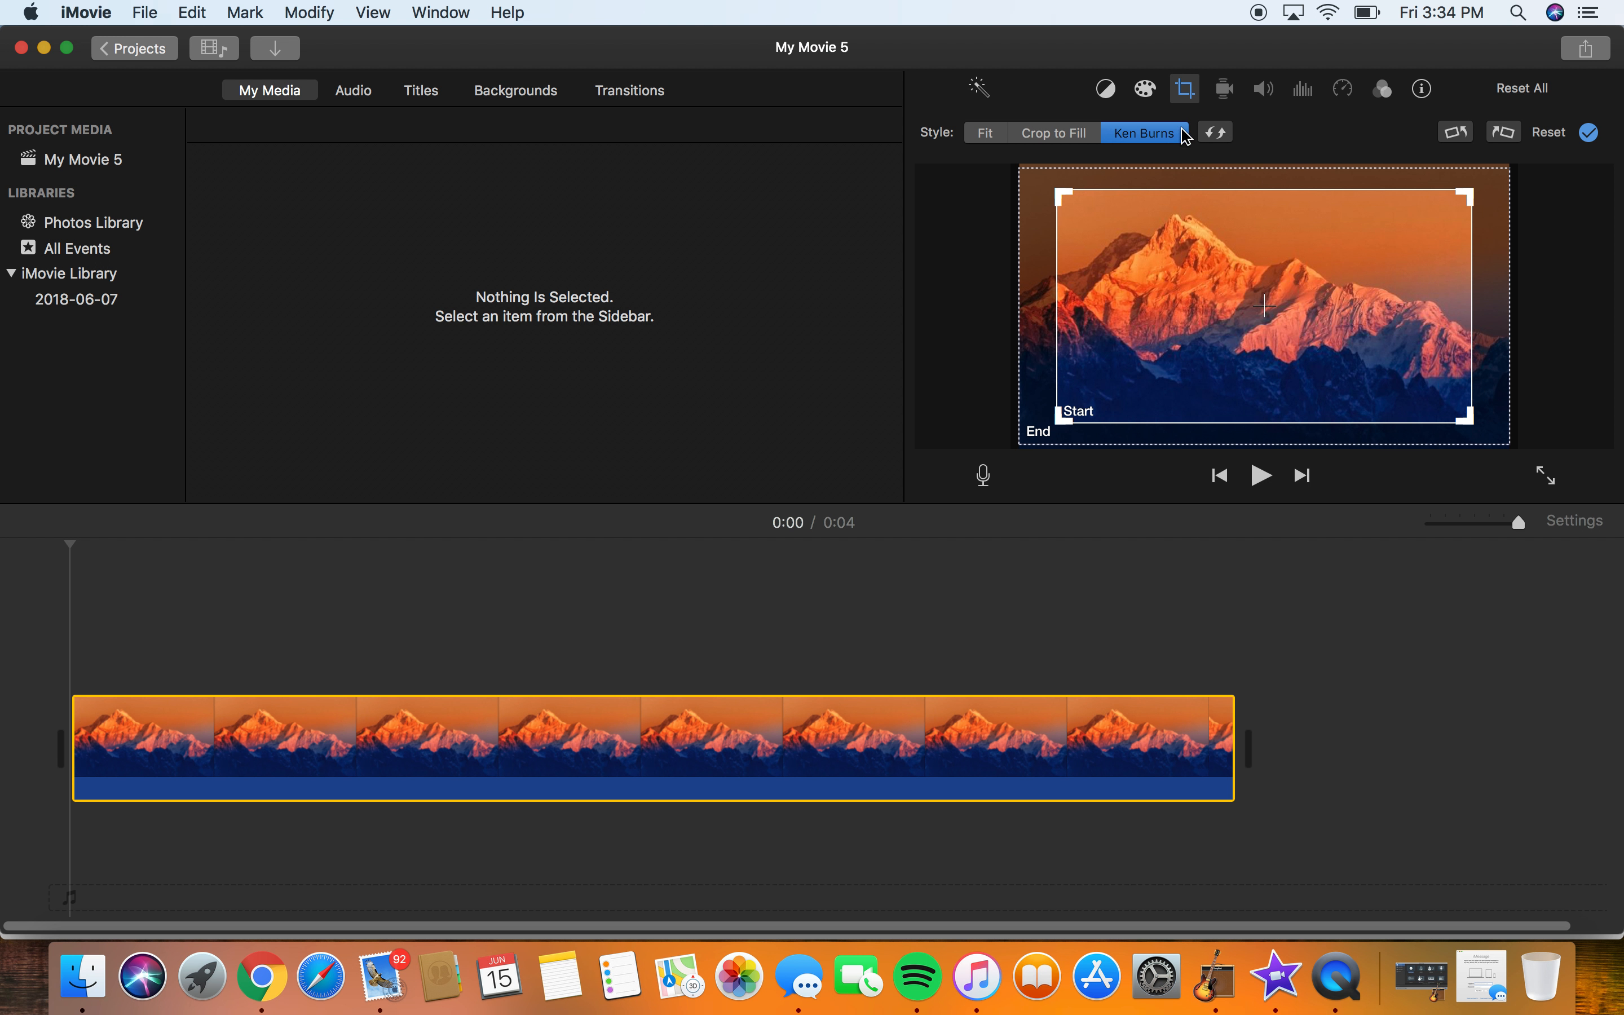
mouse_move(1307, 391)
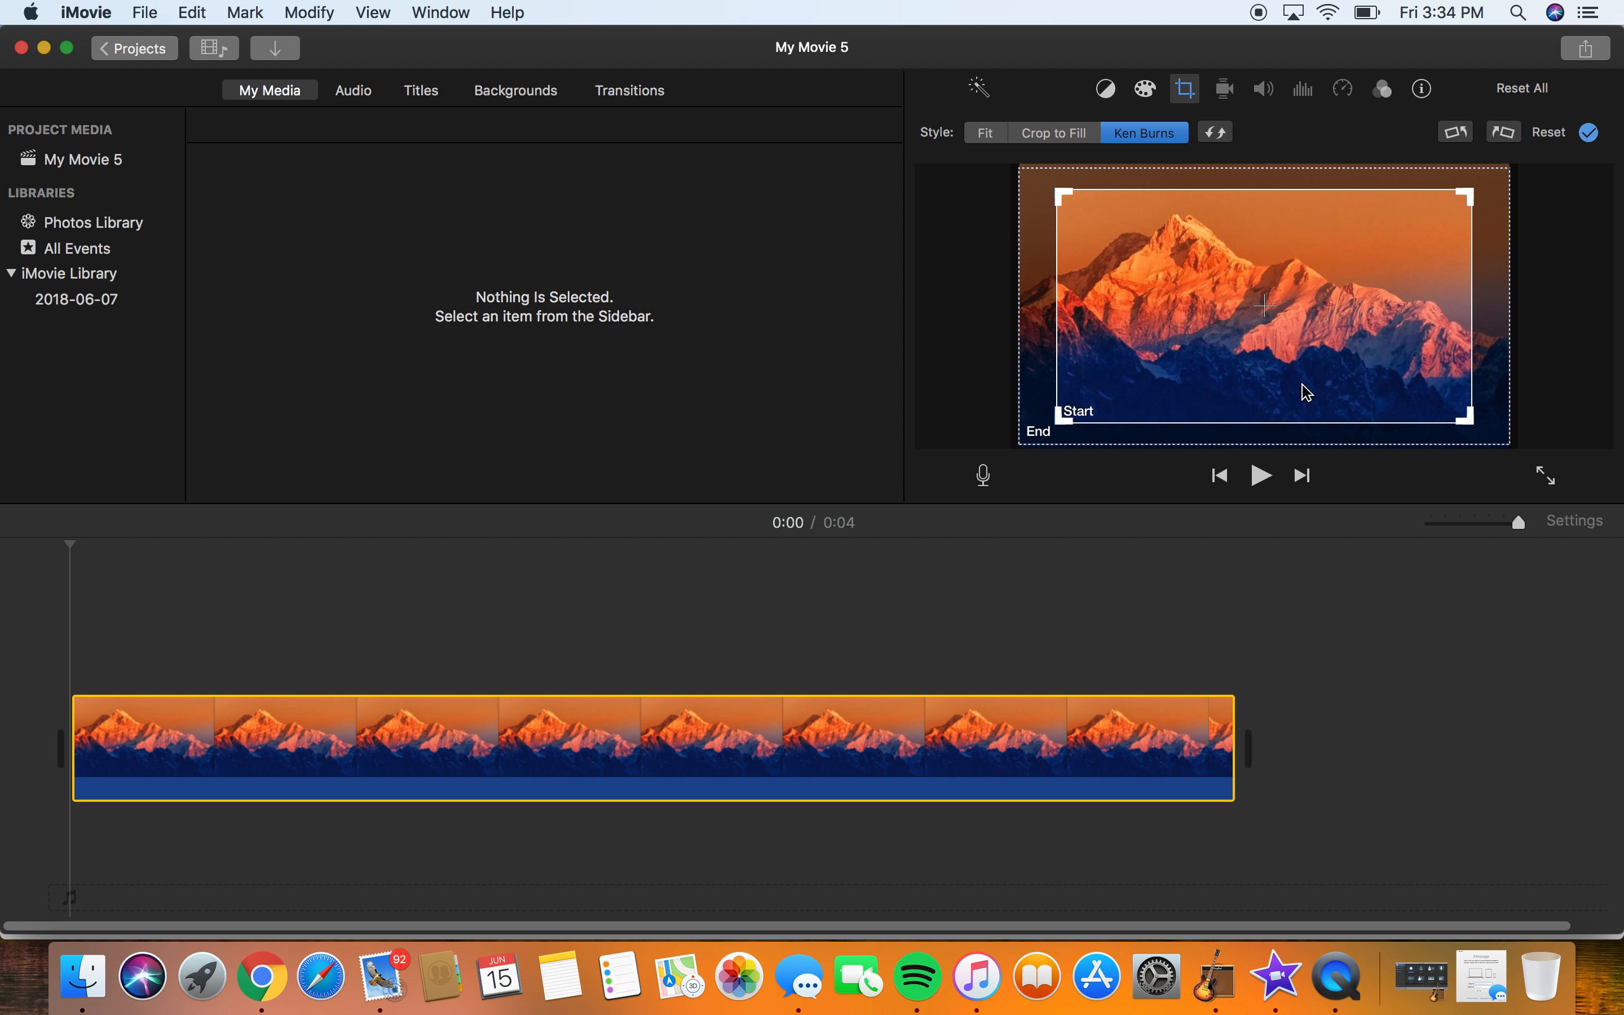
mouse_move(1200, 230)
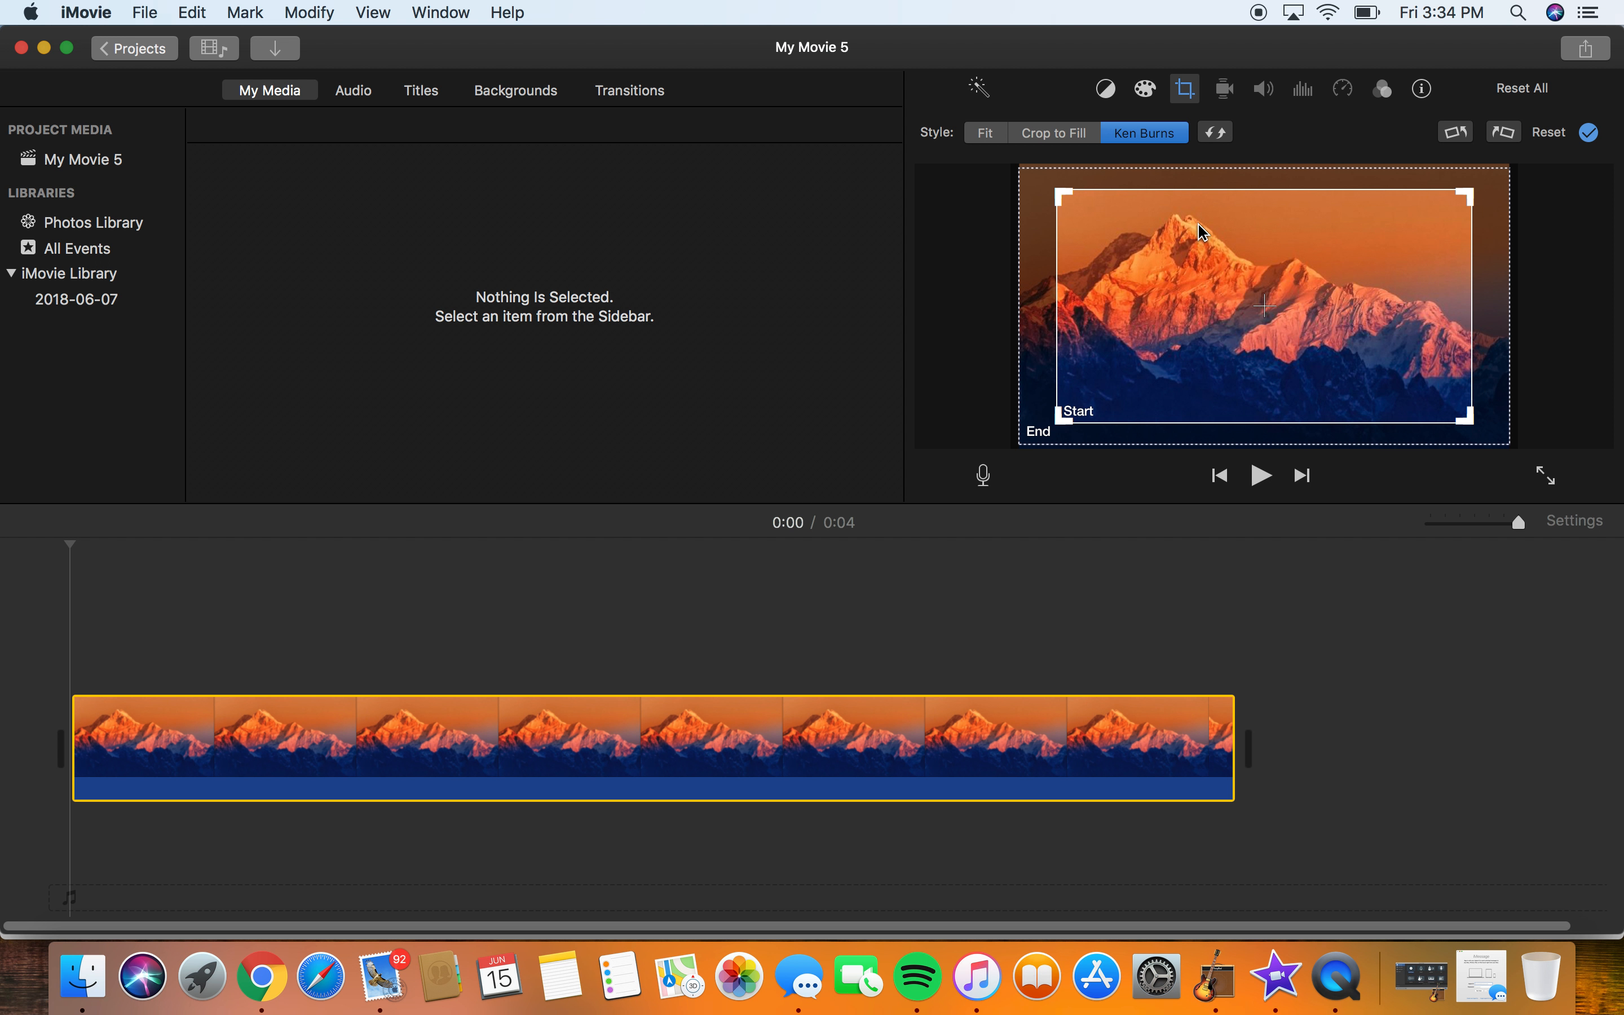
mouse_move(1547, 268)
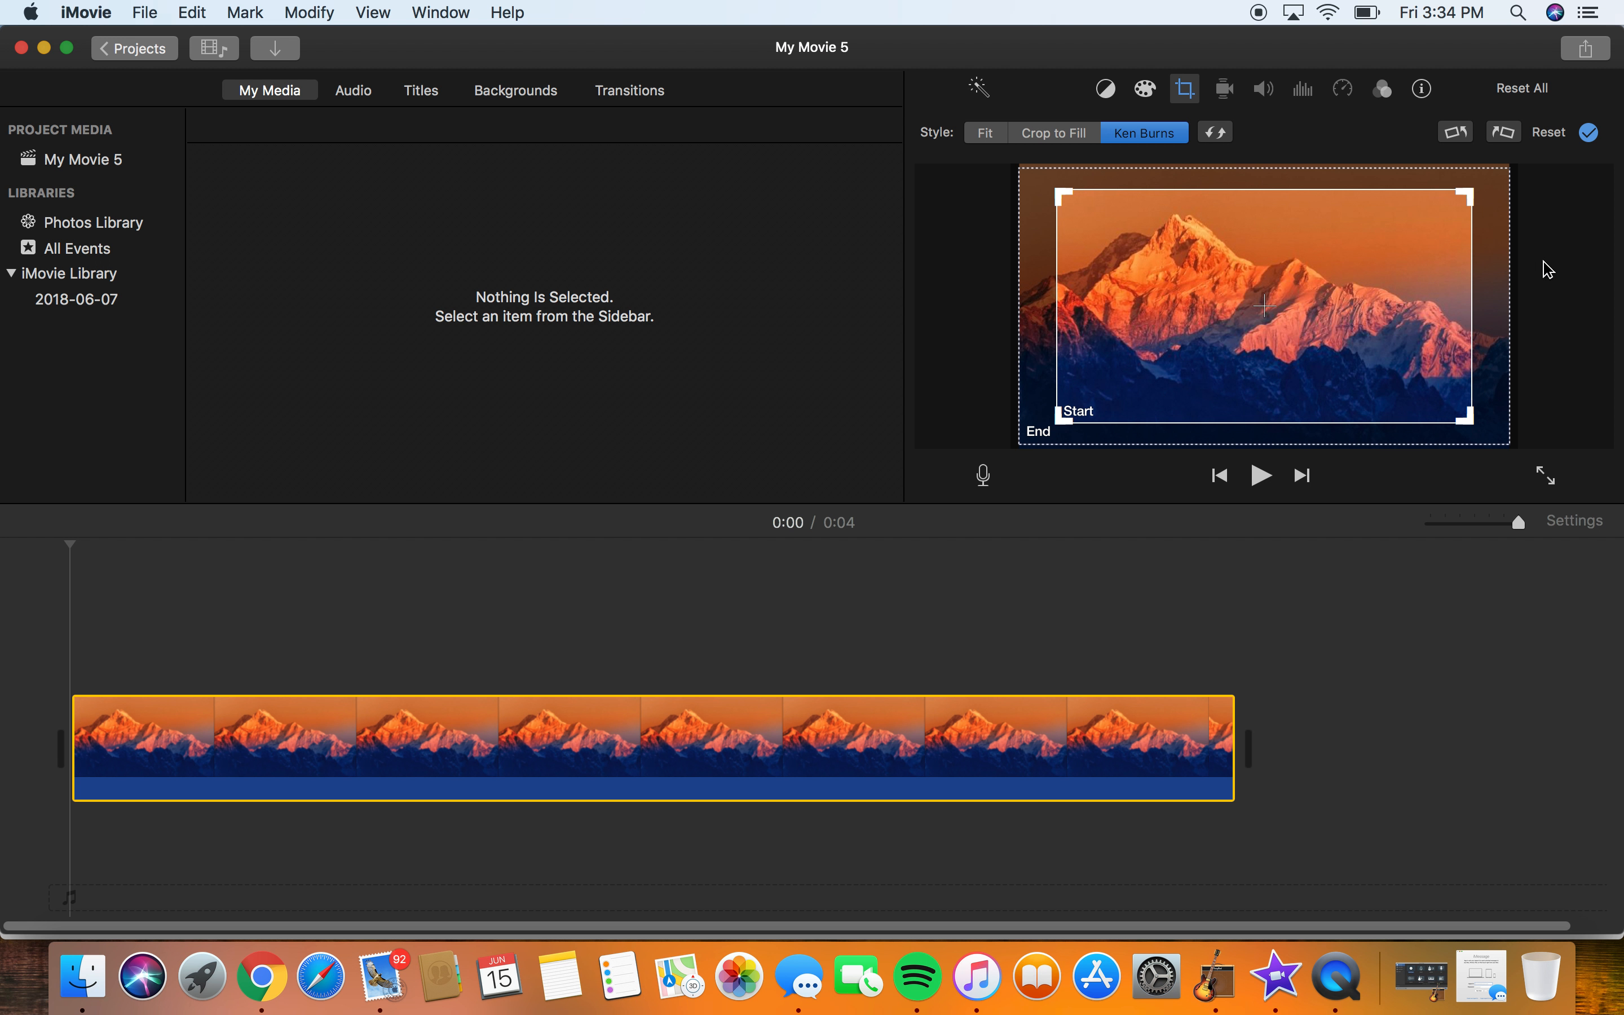
mouse_move(1483, 147)
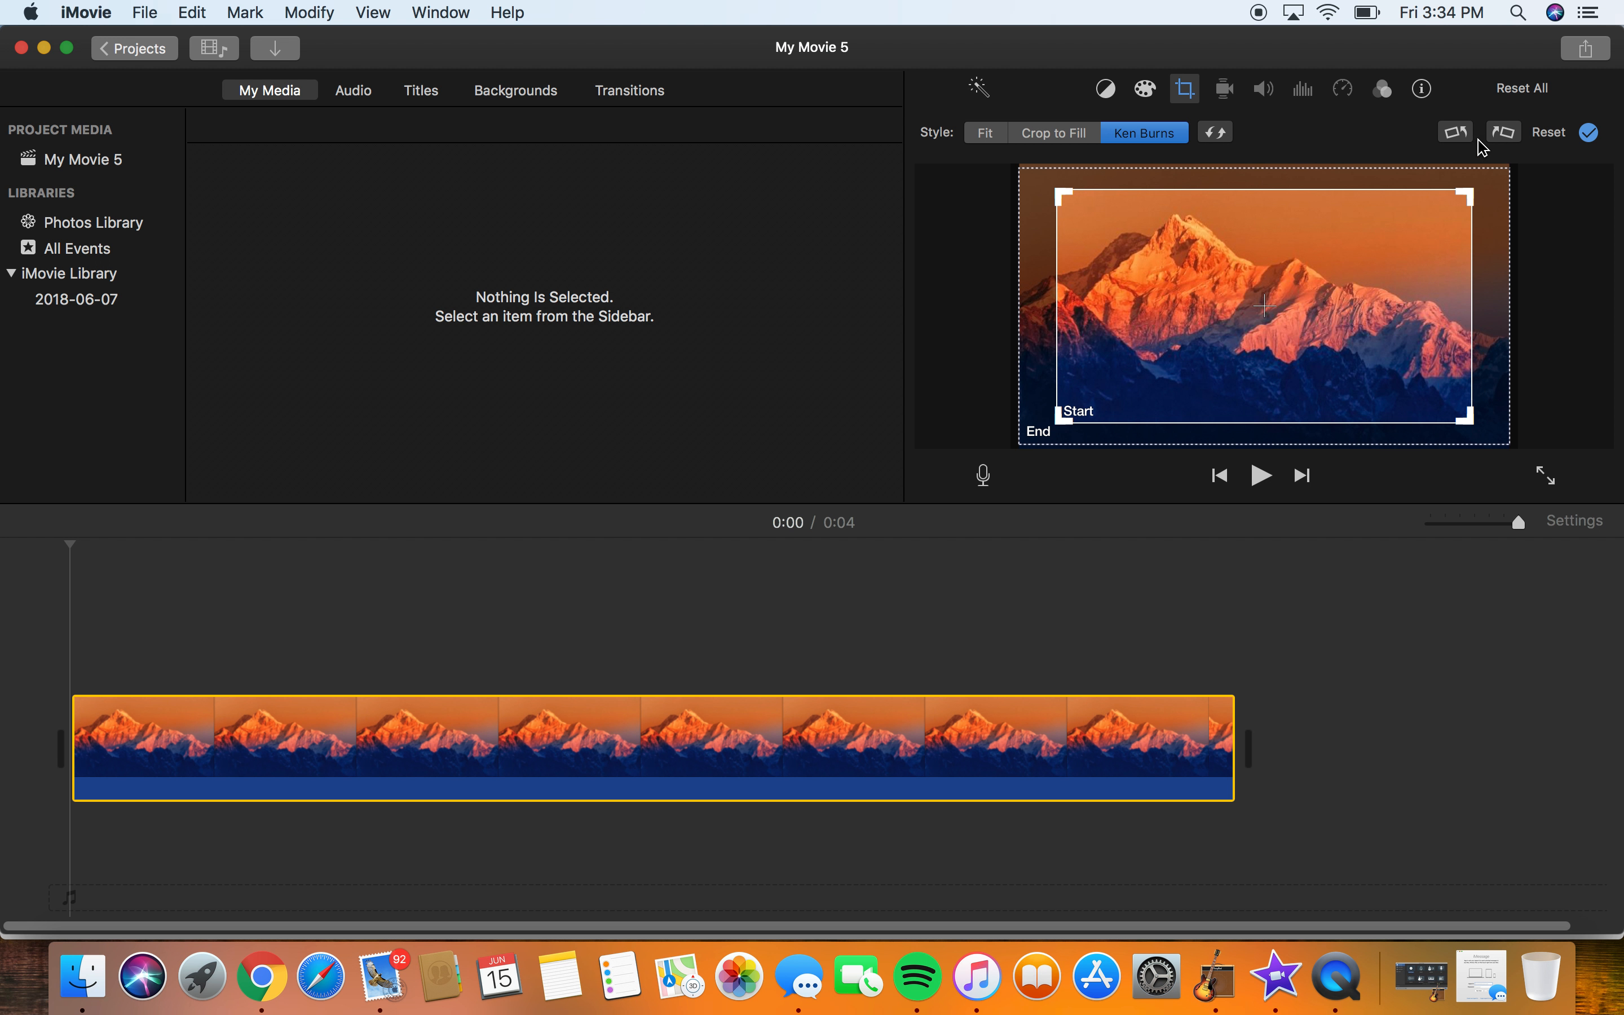
left_click(1456, 132)
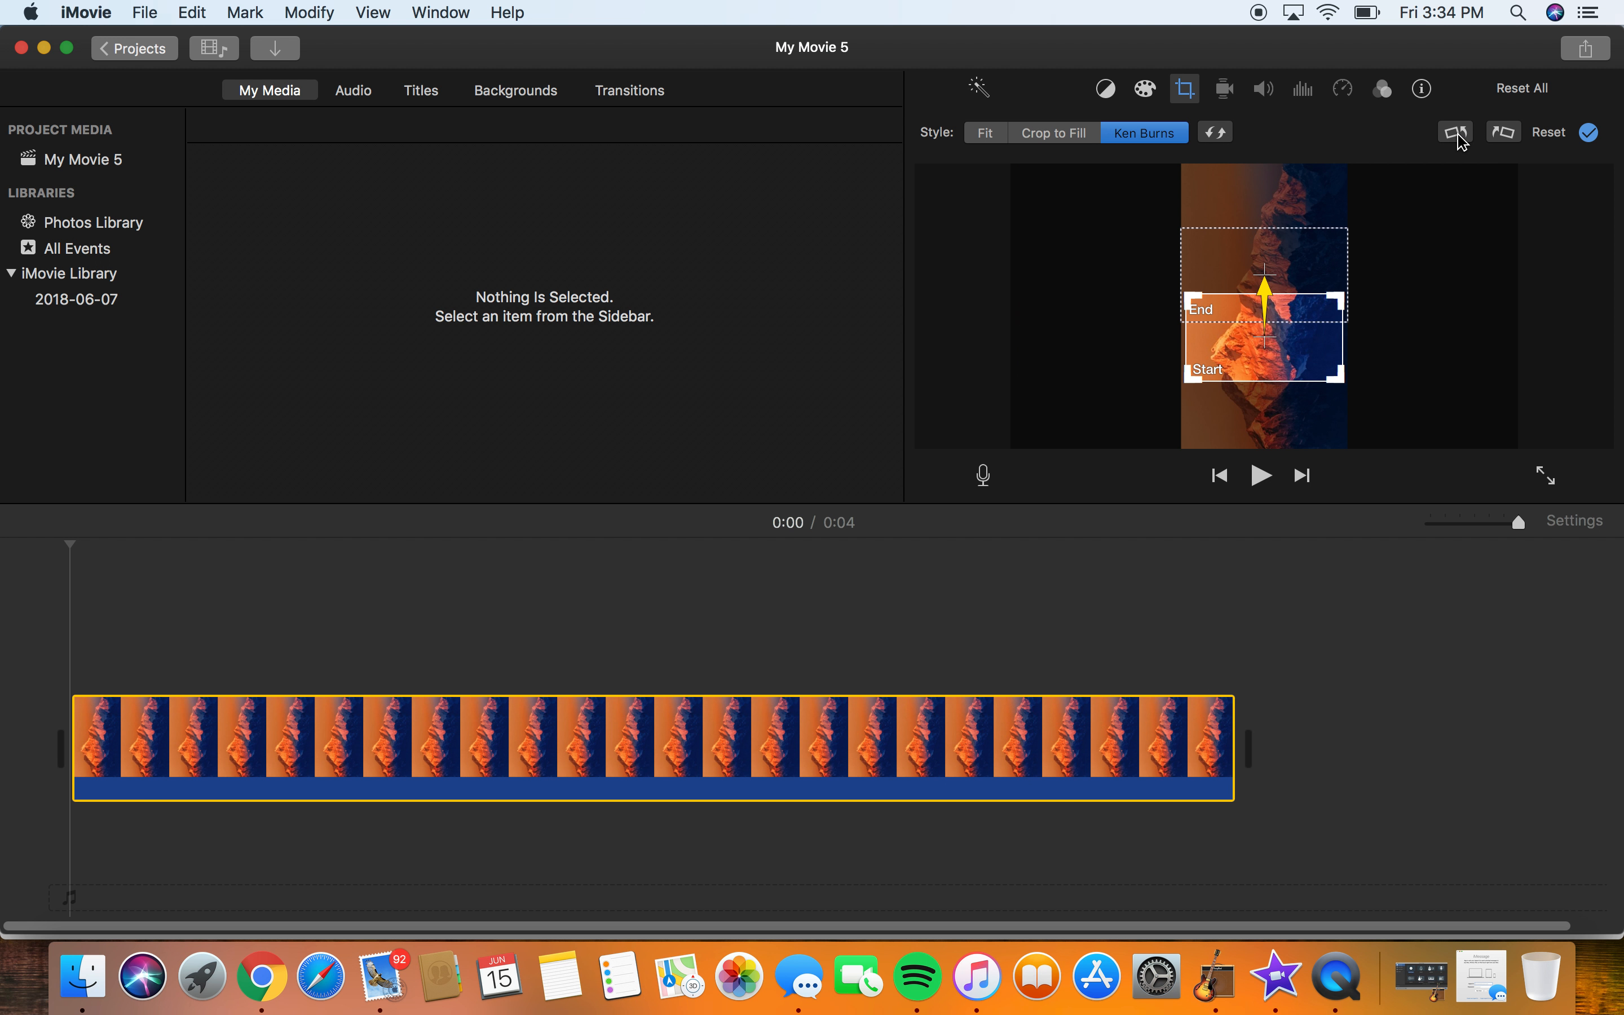
mouse_move(1457, 133)
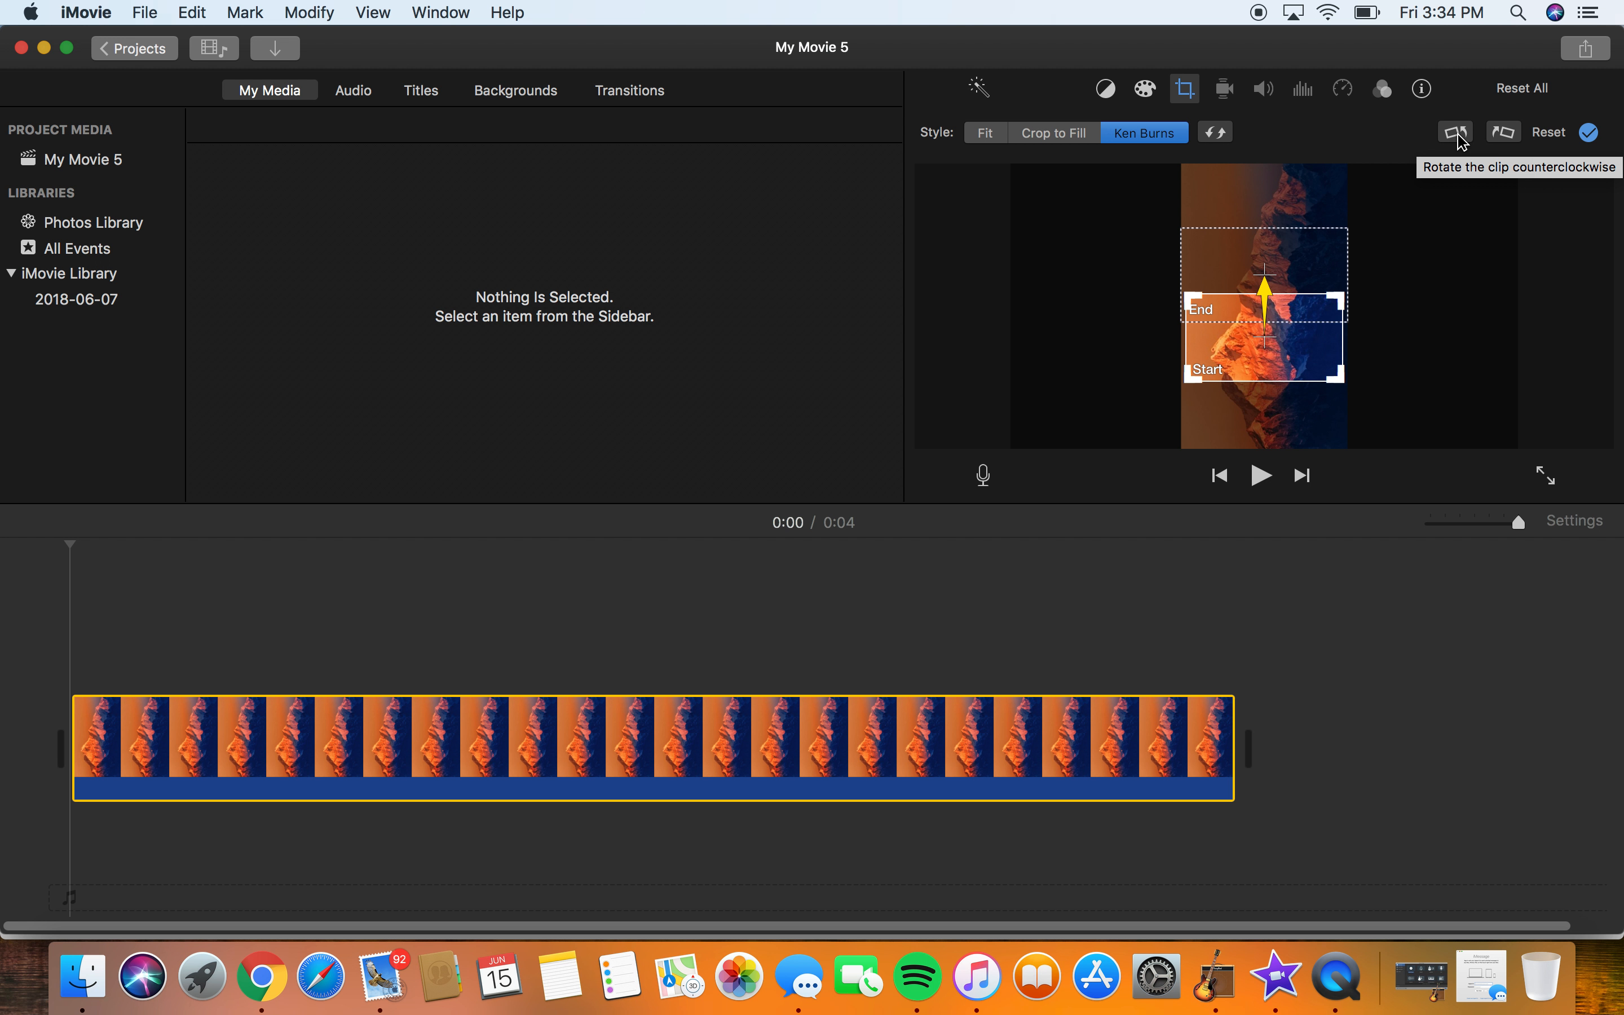
mouse_move(1468, 140)
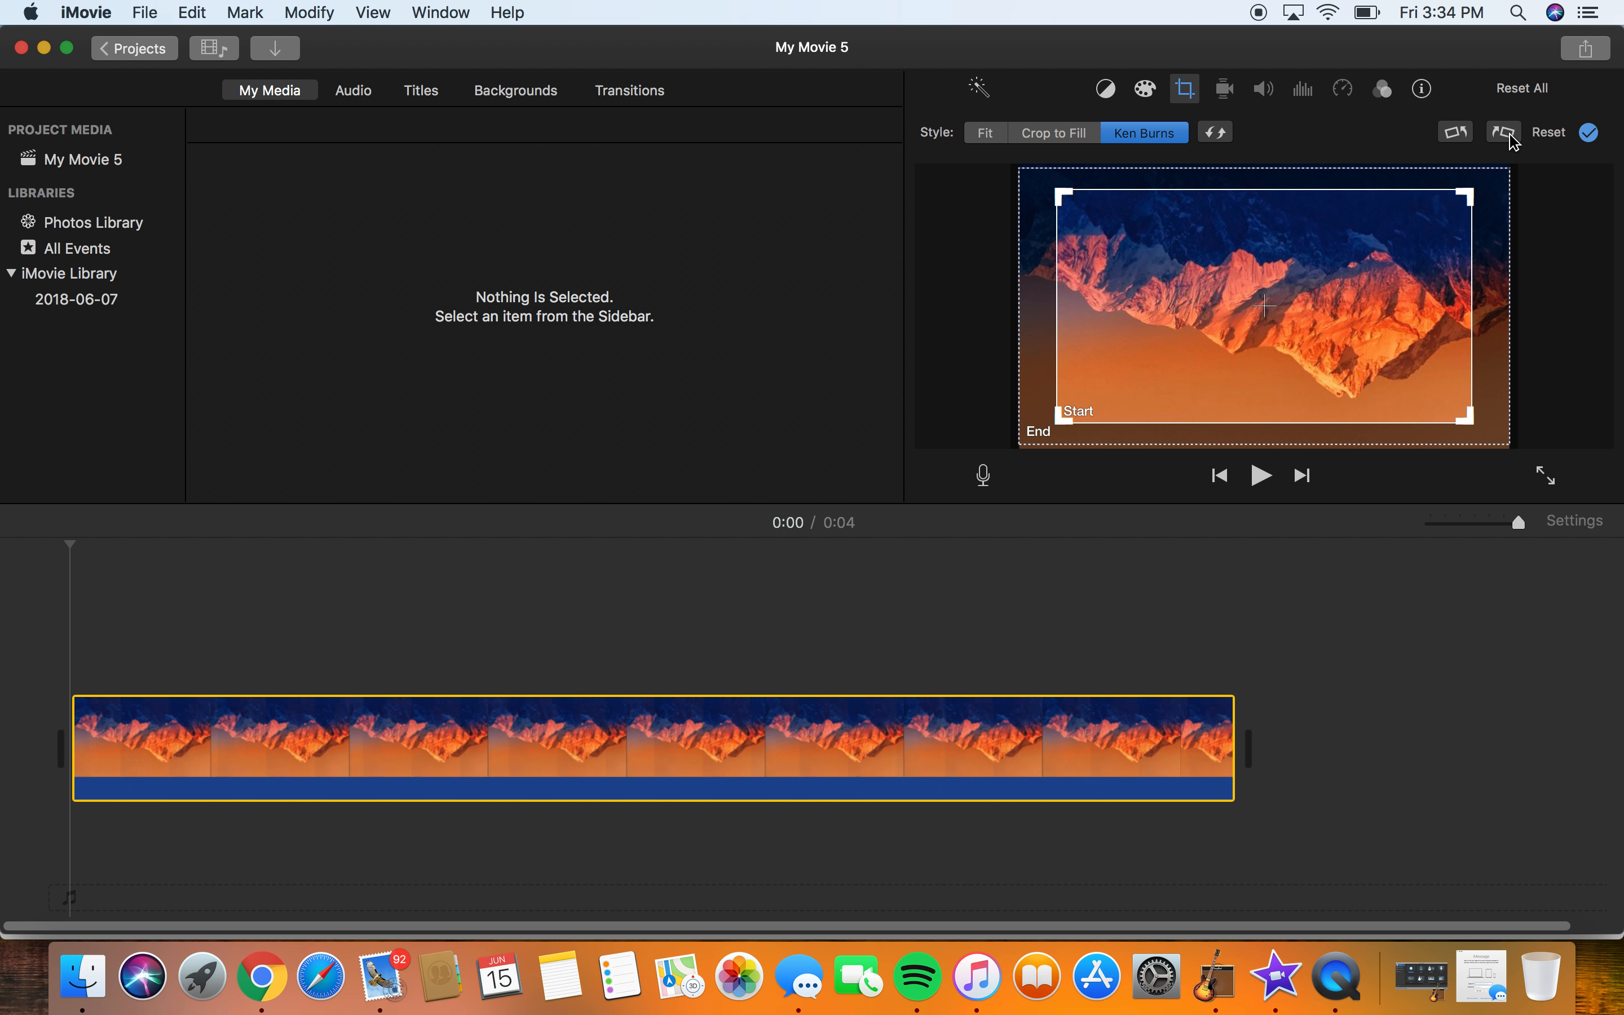
mouse_move(1504, 132)
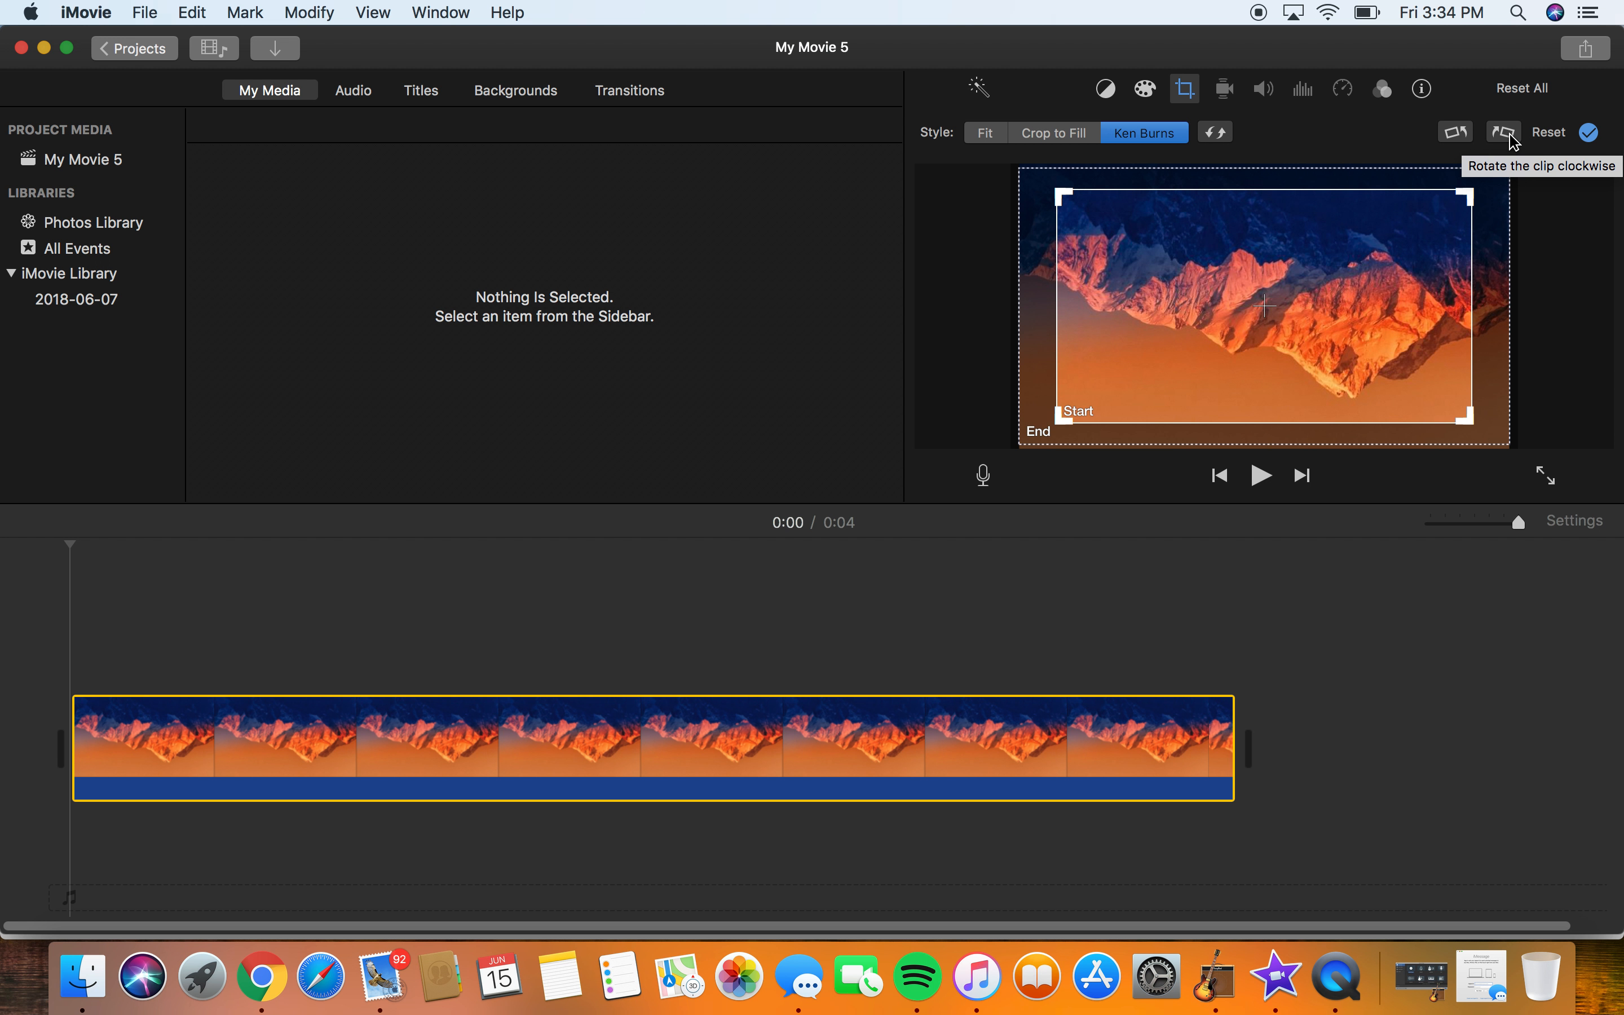
mouse_move(1589, 133)
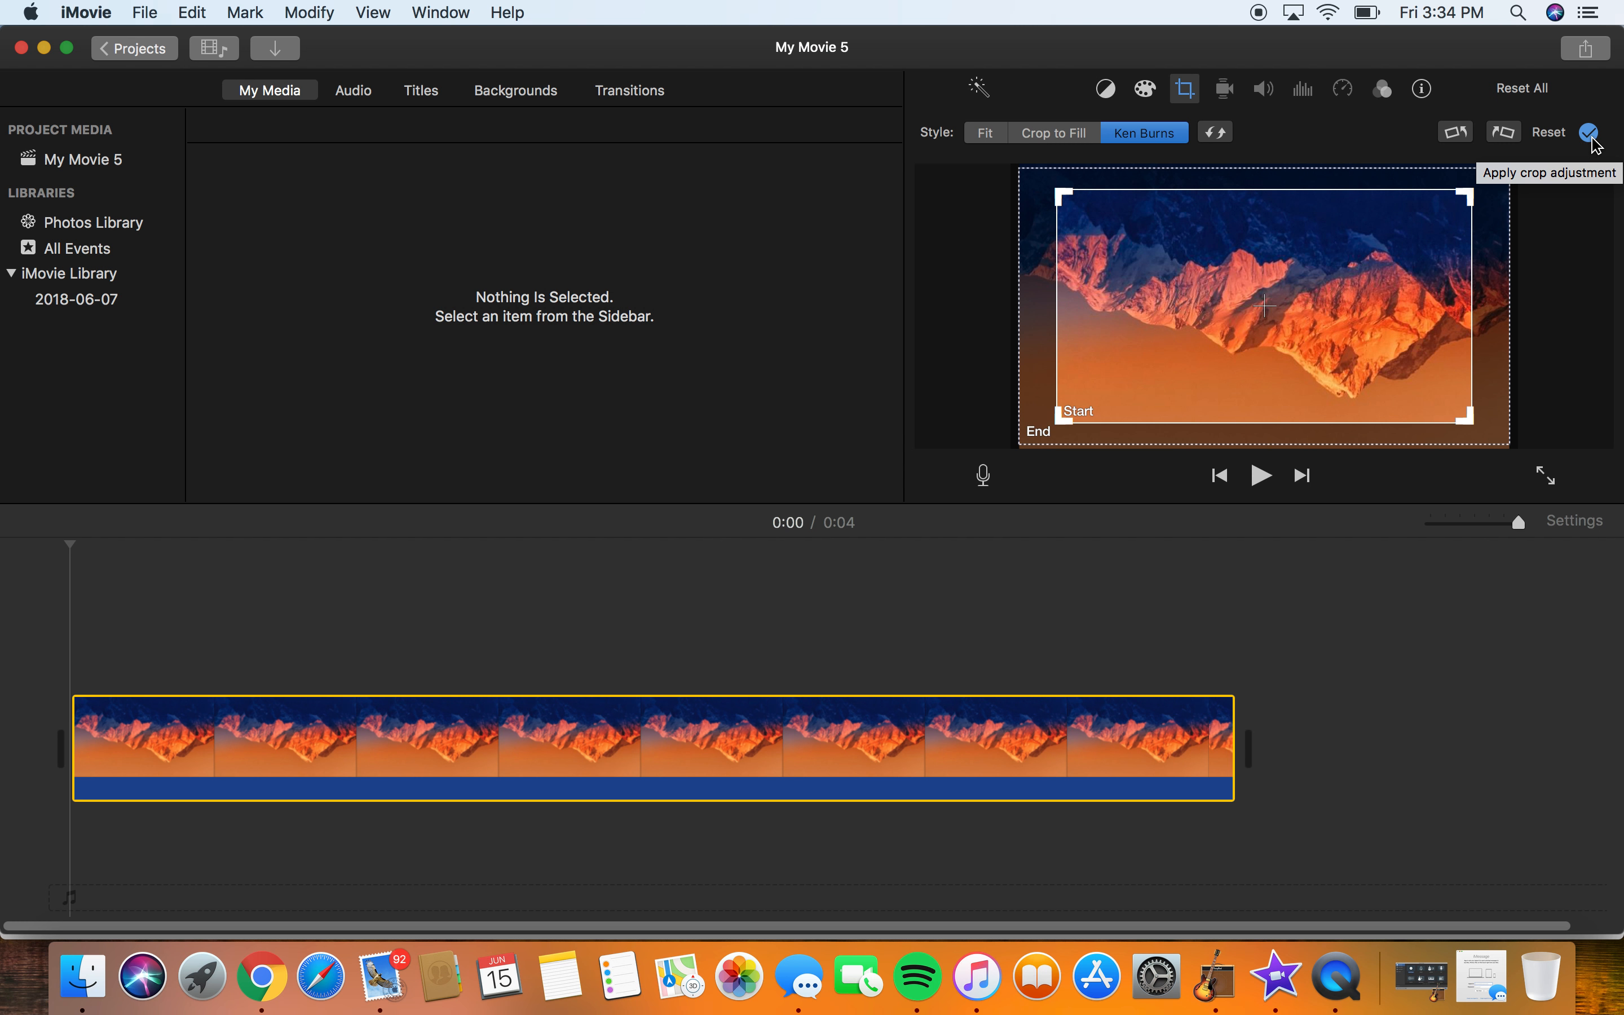
left_click(1592, 133)
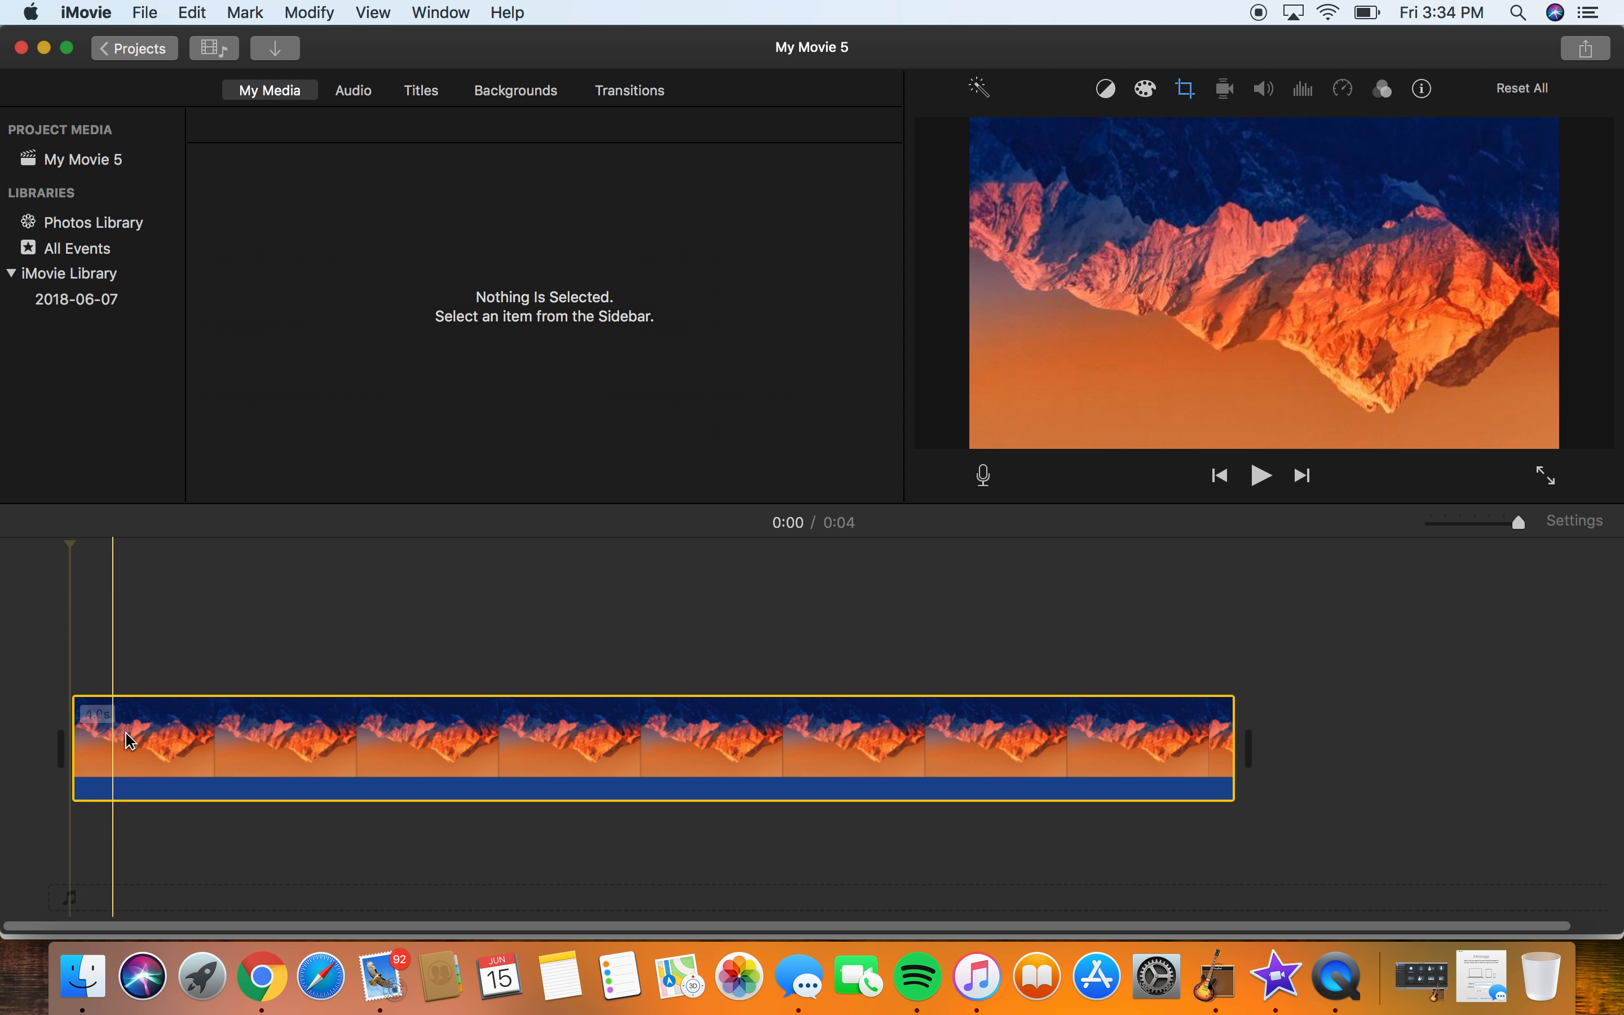
left_click(1262, 476)
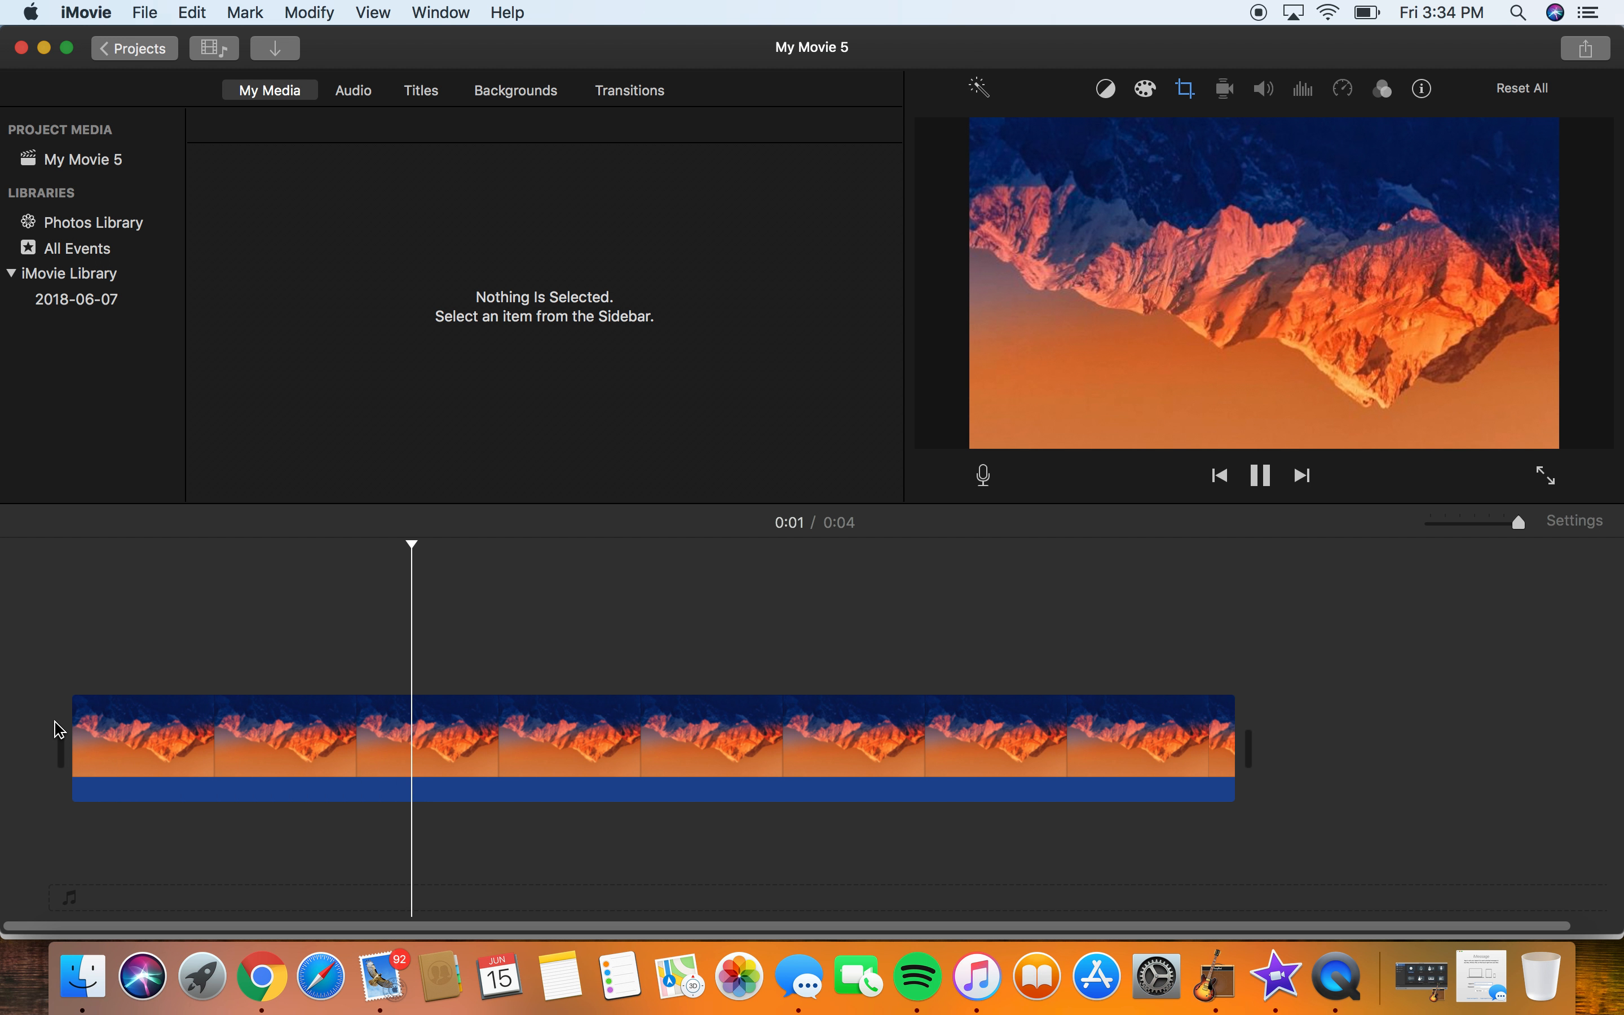